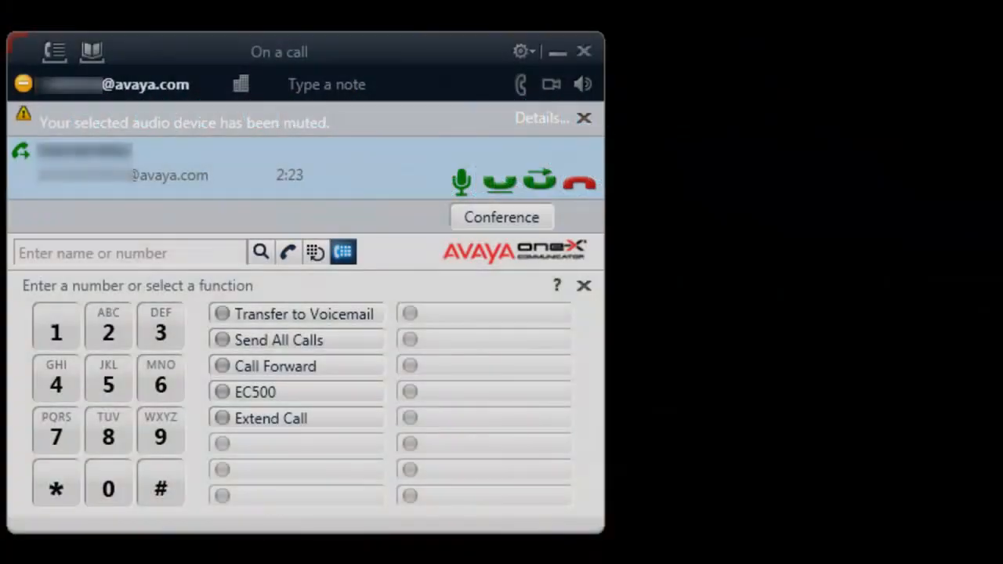
pyautogui.moveTo(614, 81)
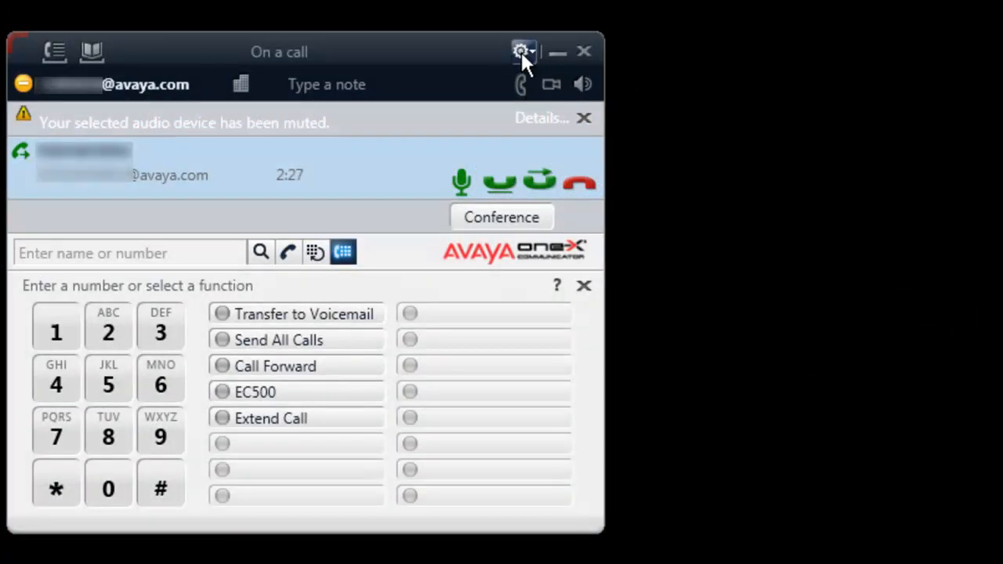
# Step: Show the active call's Audio Statistics (G.711 codecs, 4 ms jitter, Good quality) from the gear menu
pyautogui.click(520, 51)
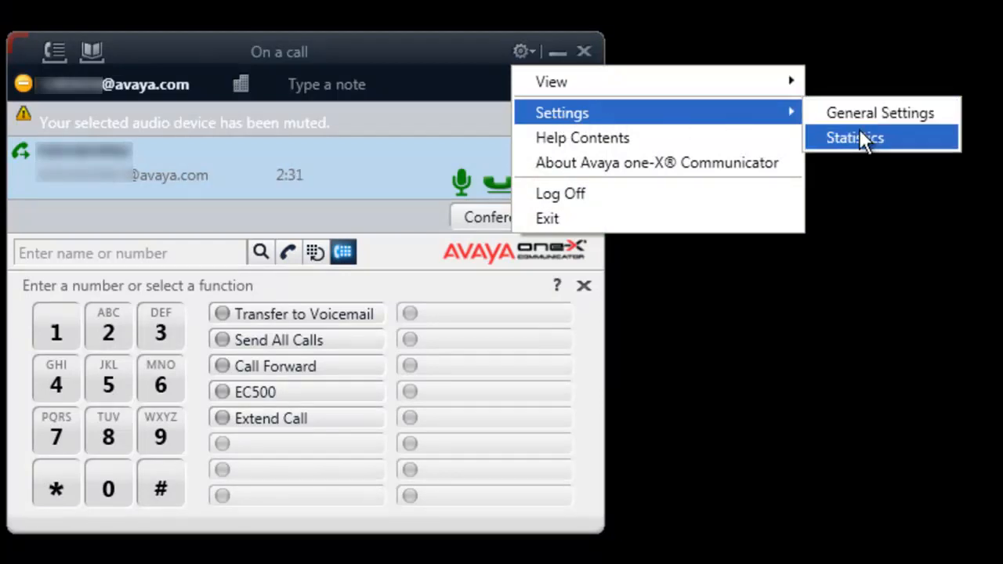
pyautogui.click(854, 138)
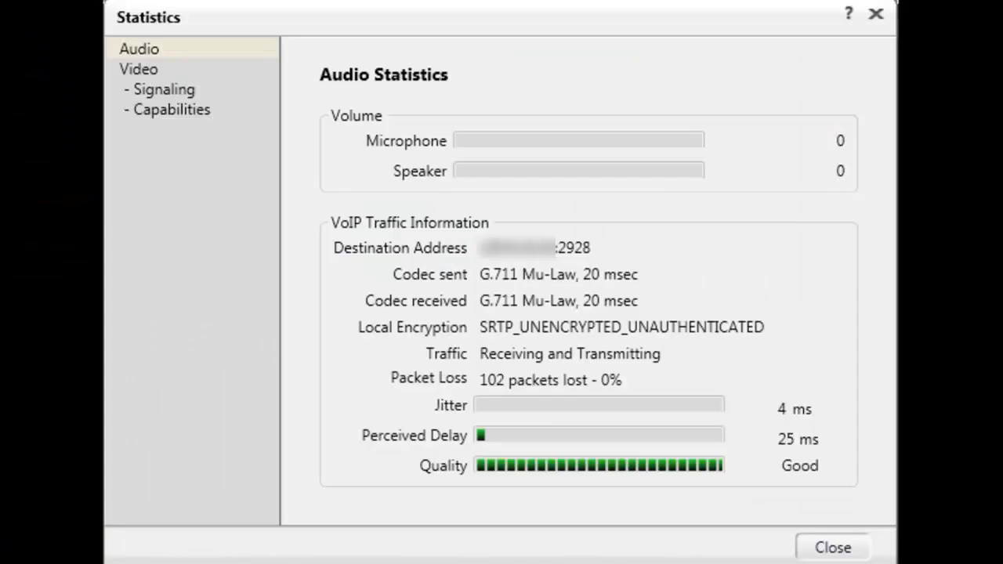